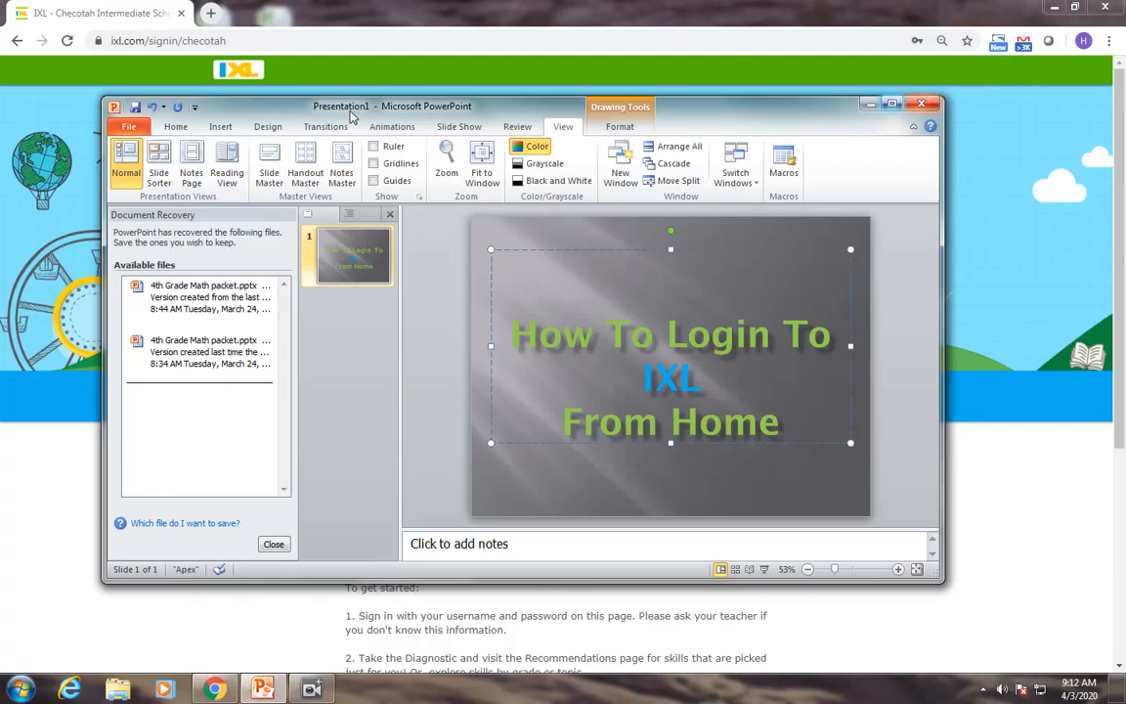
Search Google for 'ixl' in a new browser tab
{"action": "left_click", "coordinate": [395, 11]}
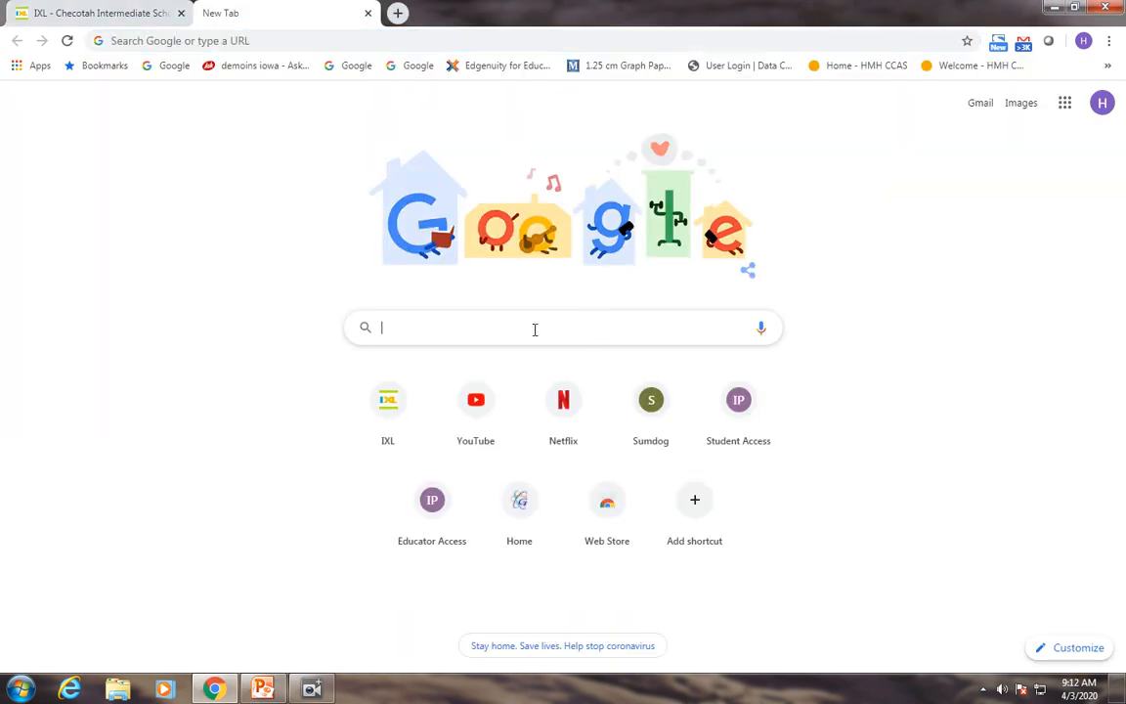
{"action": "type", "text": "ixl"}
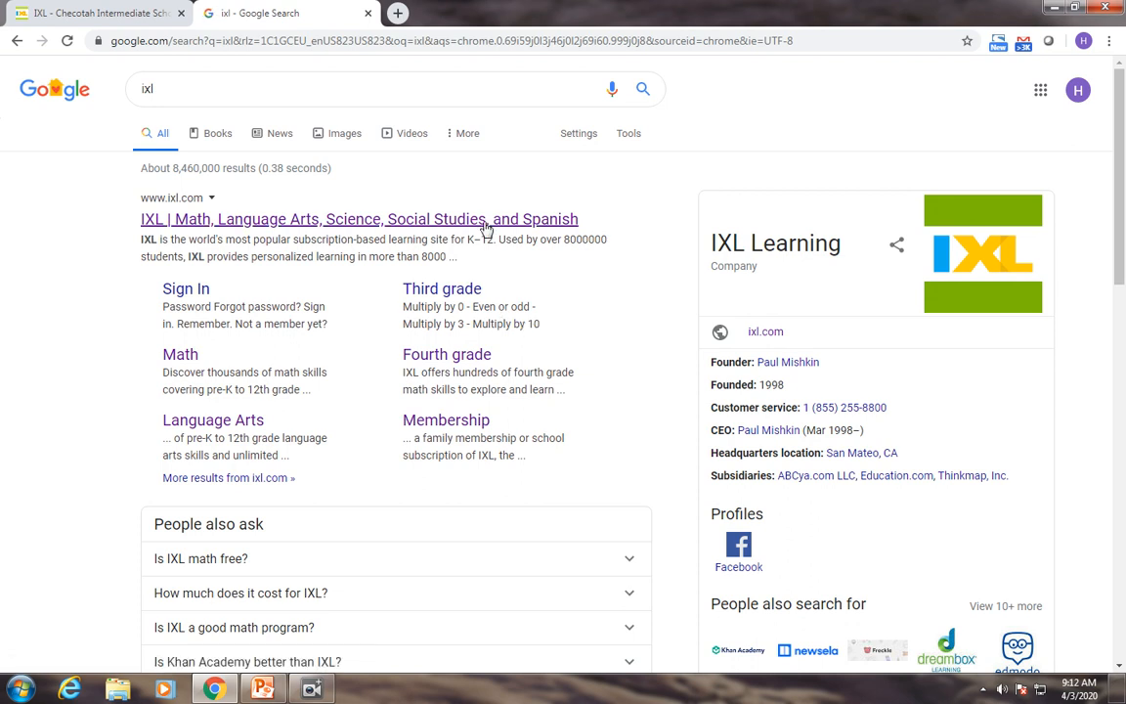
{"action": "mouse_move", "coordinate": [360, 219]}
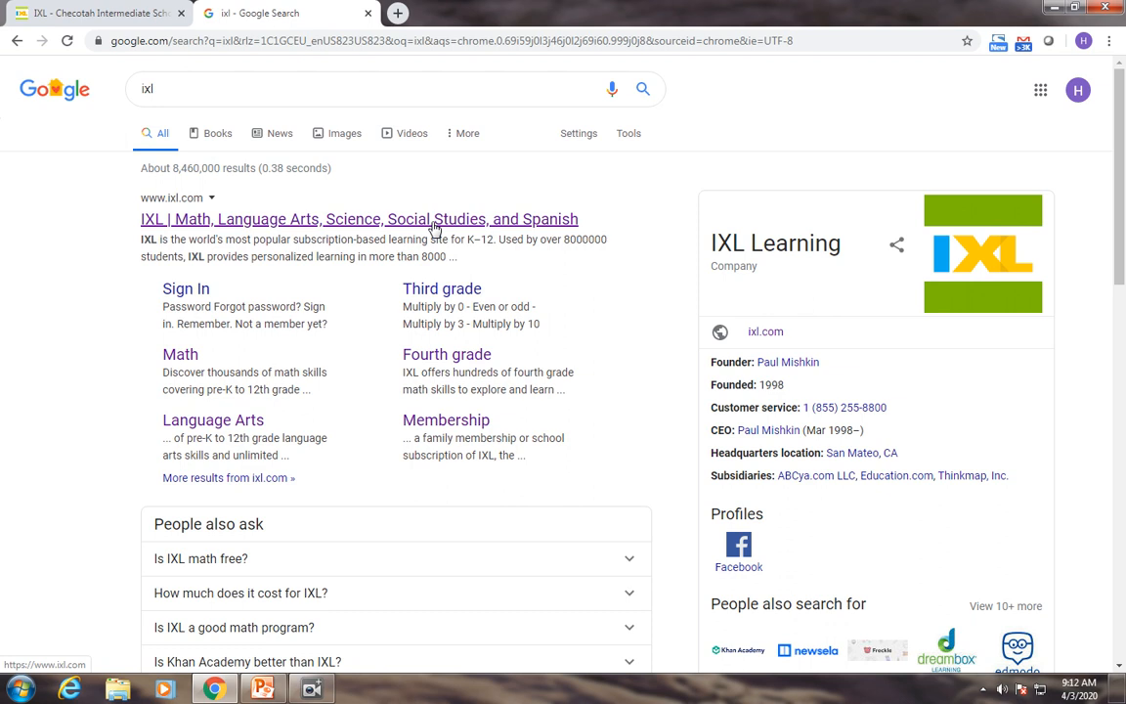
Go to the IXL site and clear the saved login from the username field
{"action": "left_click", "coordinate": [360, 219]}
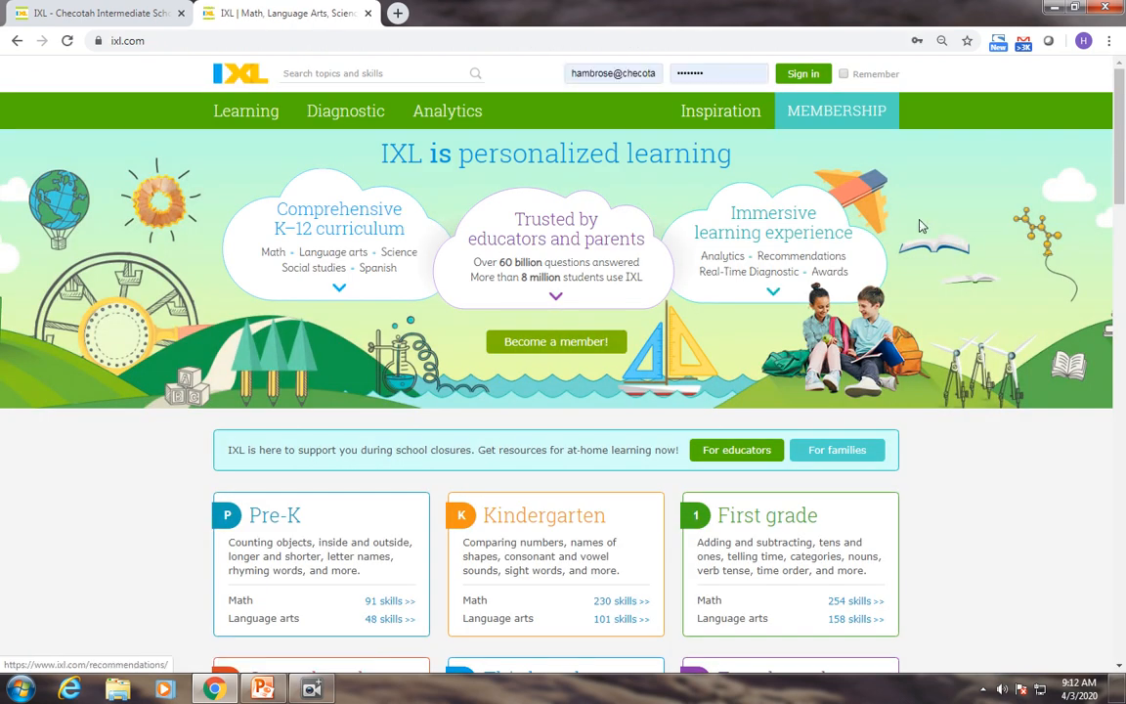
{"action": "left_click", "coordinate": [614, 72]}
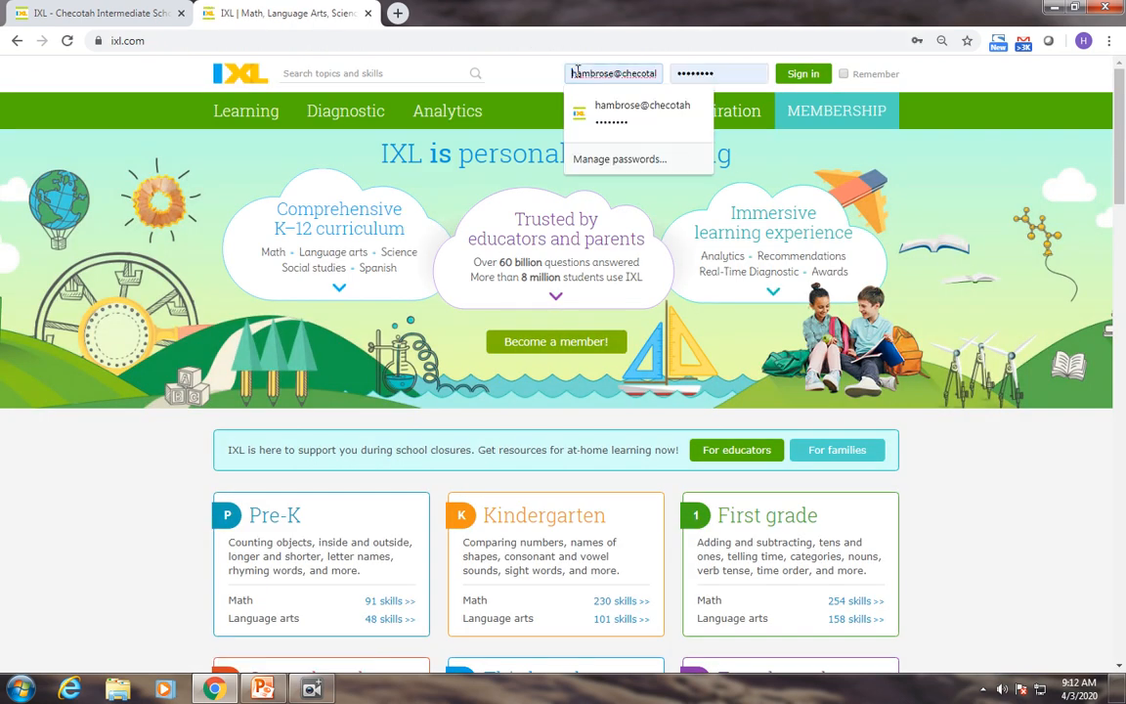
{"action": "left_click", "coordinate": [720, 75]}
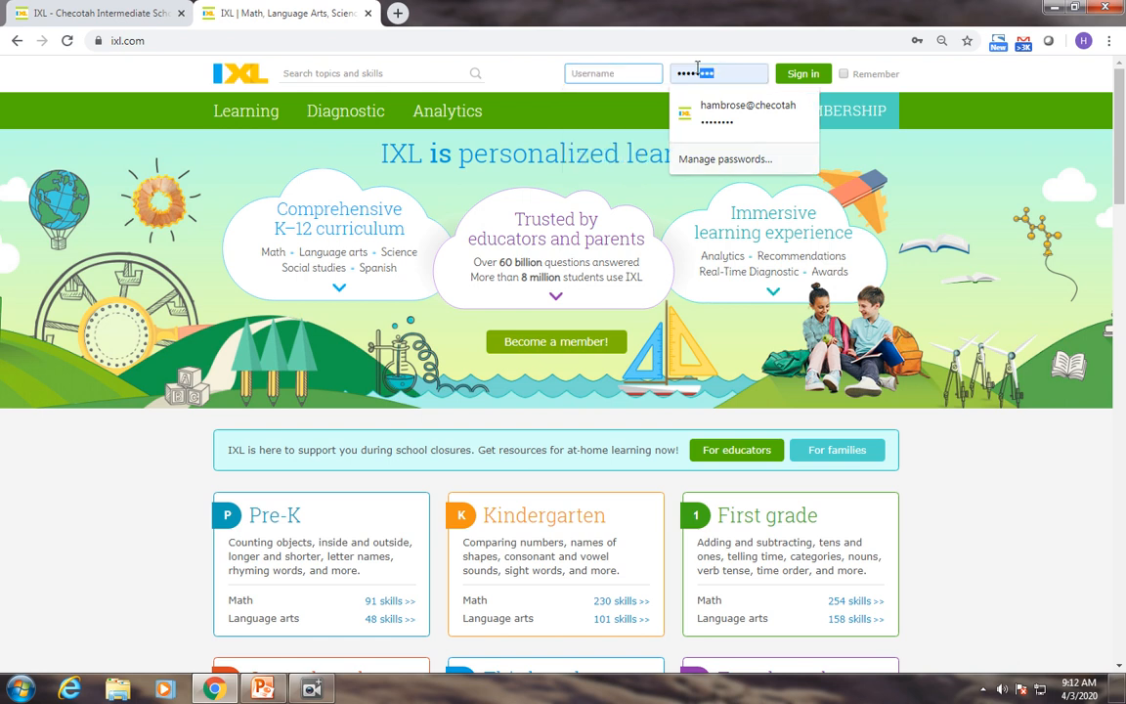
{"action": "left_click", "coordinate": [614, 75]}
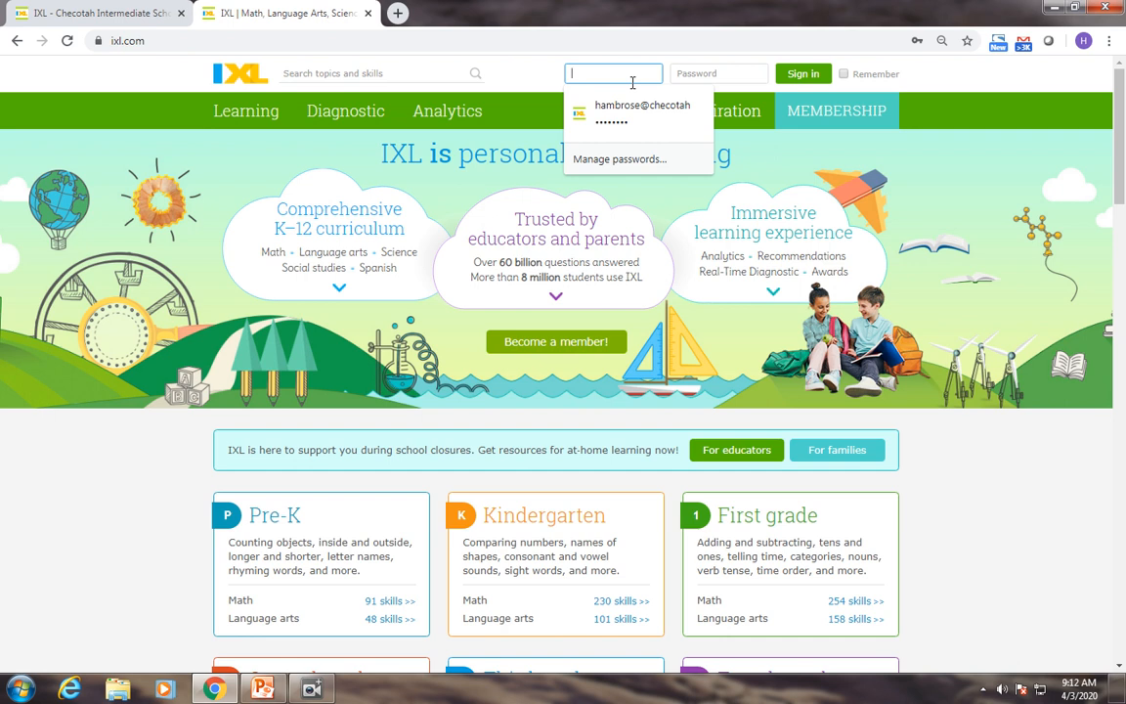
{"action": "mouse_move", "coordinate": [614, 74]}
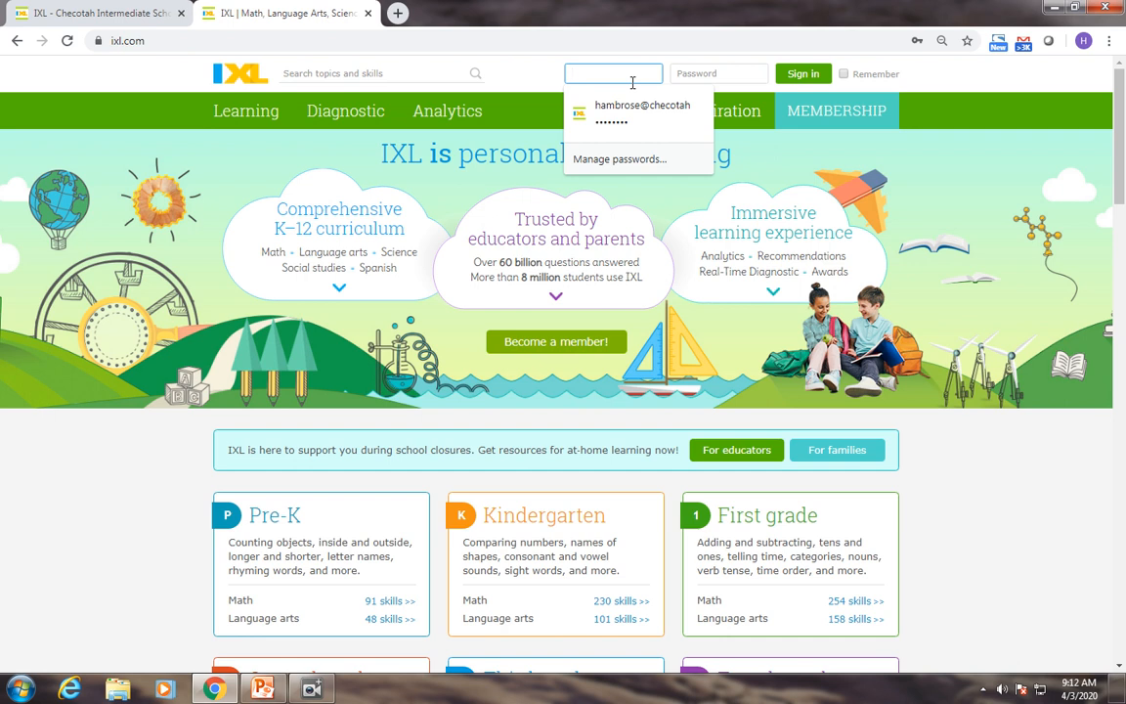
{"action": "type", "text": "cis"}
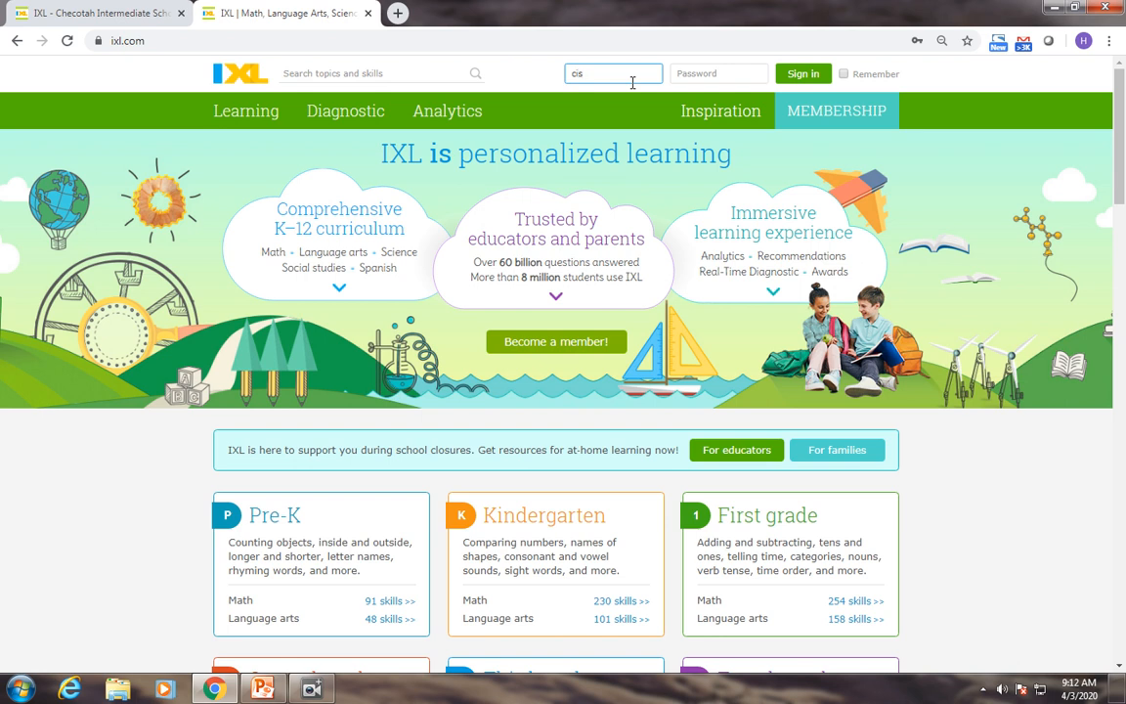
{"action": "type", "text": "123456"}
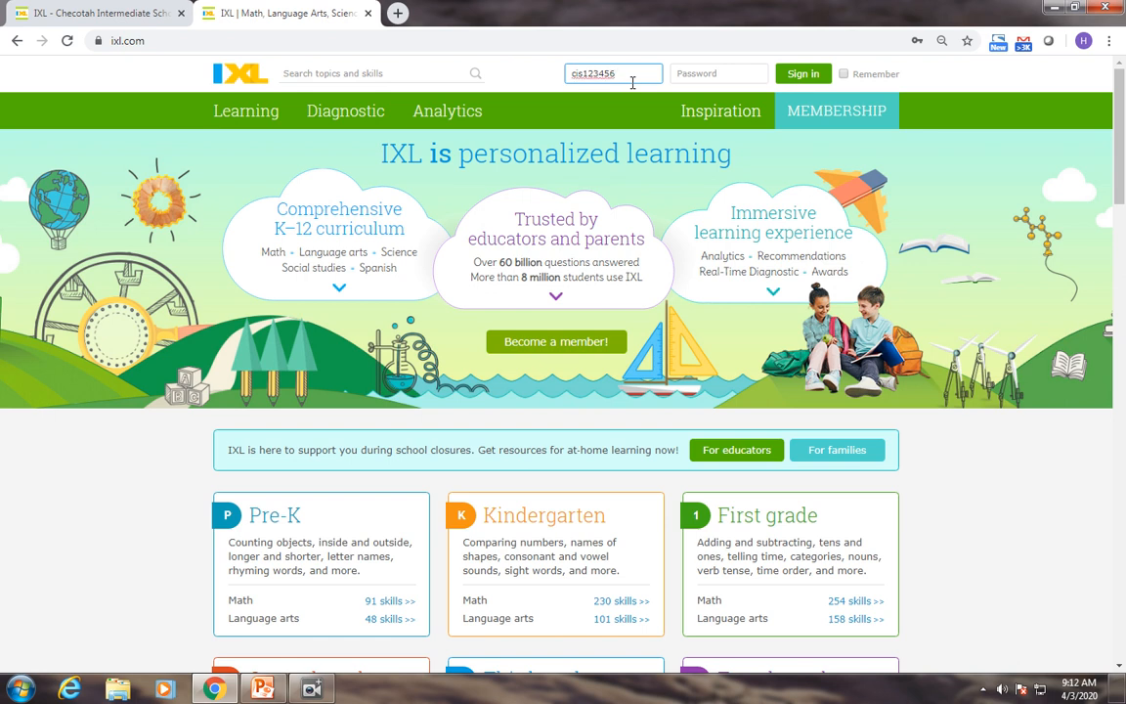
{"action": "type", "text": "@"}
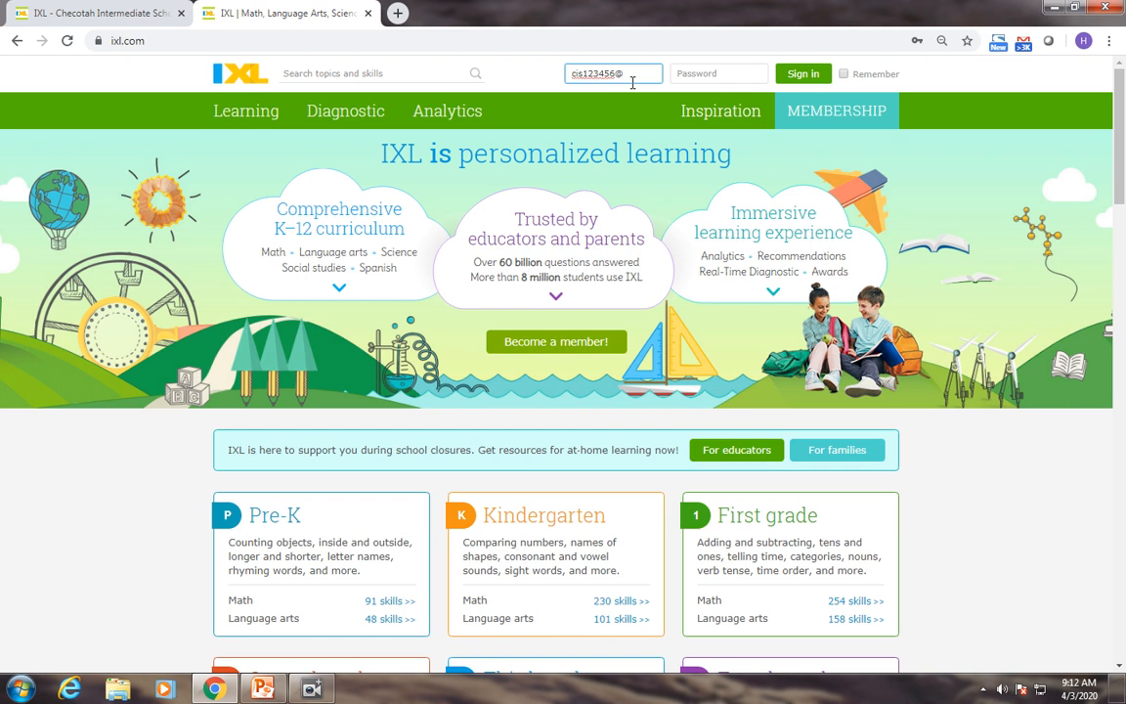
{"action": "type", "text": "checotah"}
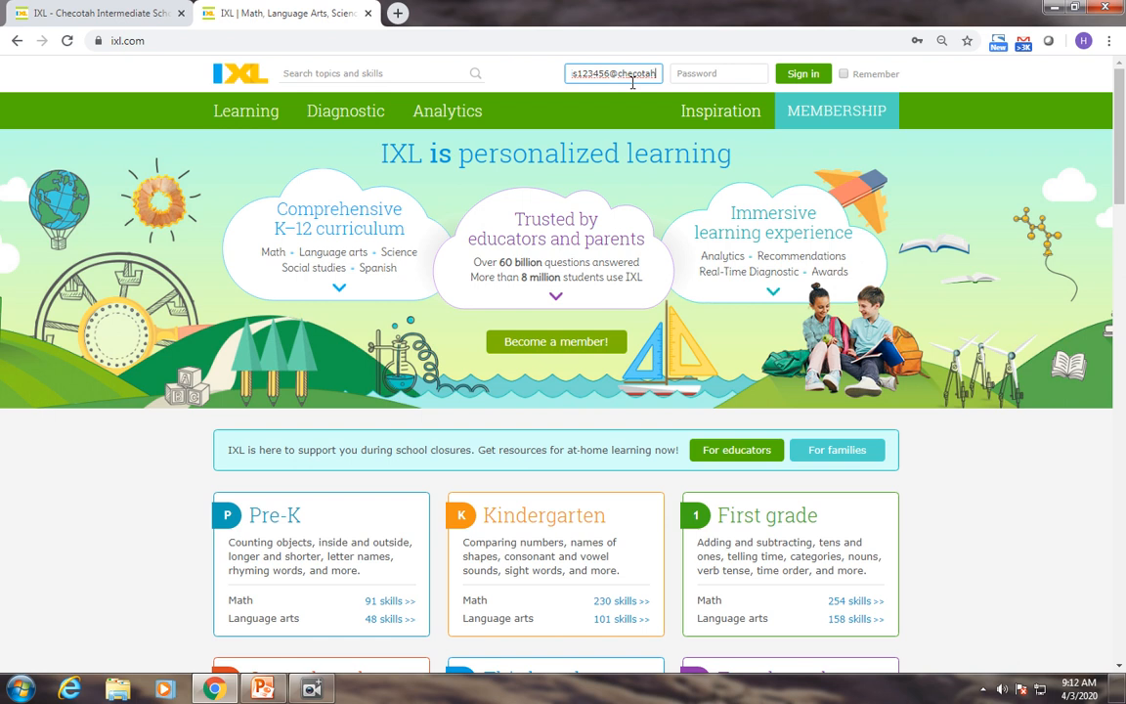
{"action": "left_click", "coordinate": [720, 74]}
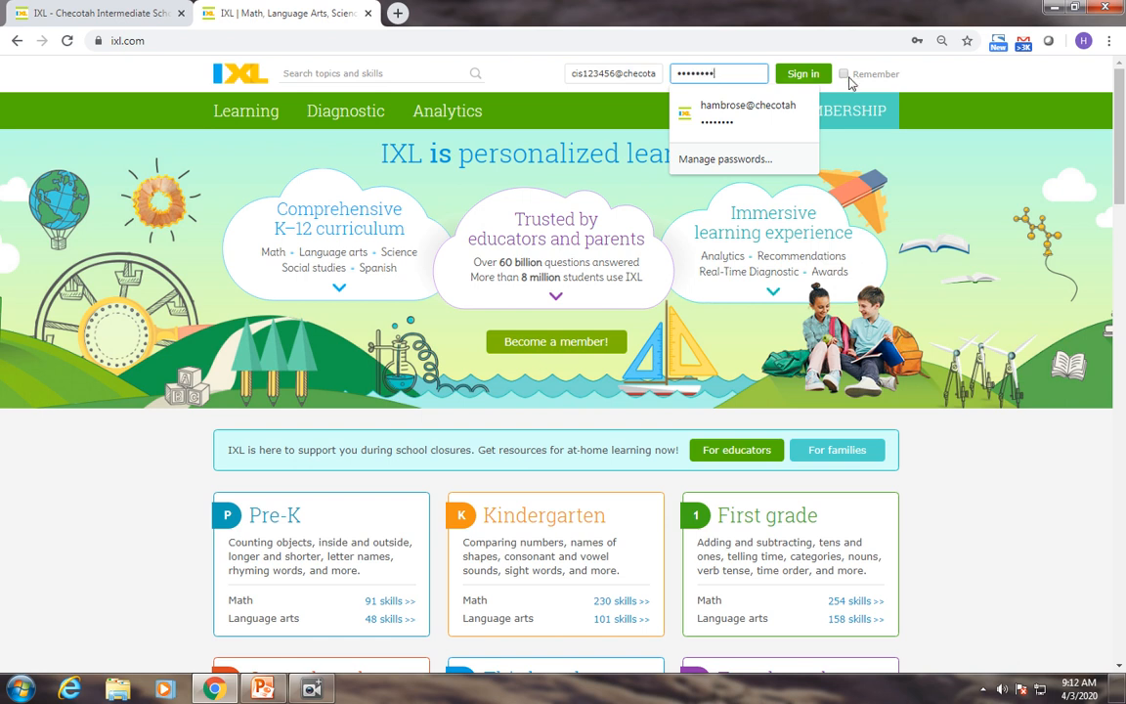
{"action": "left_click", "coordinate": [802, 75]}
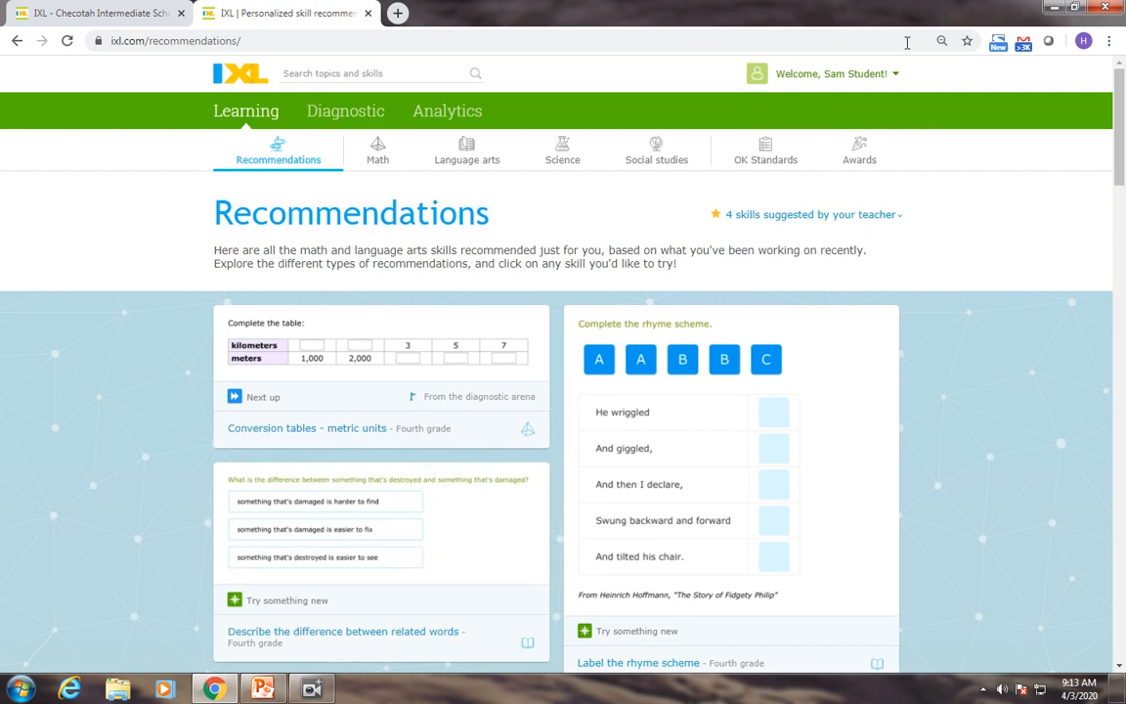
{"action": "mouse_move", "coordinate": [700, 67]}
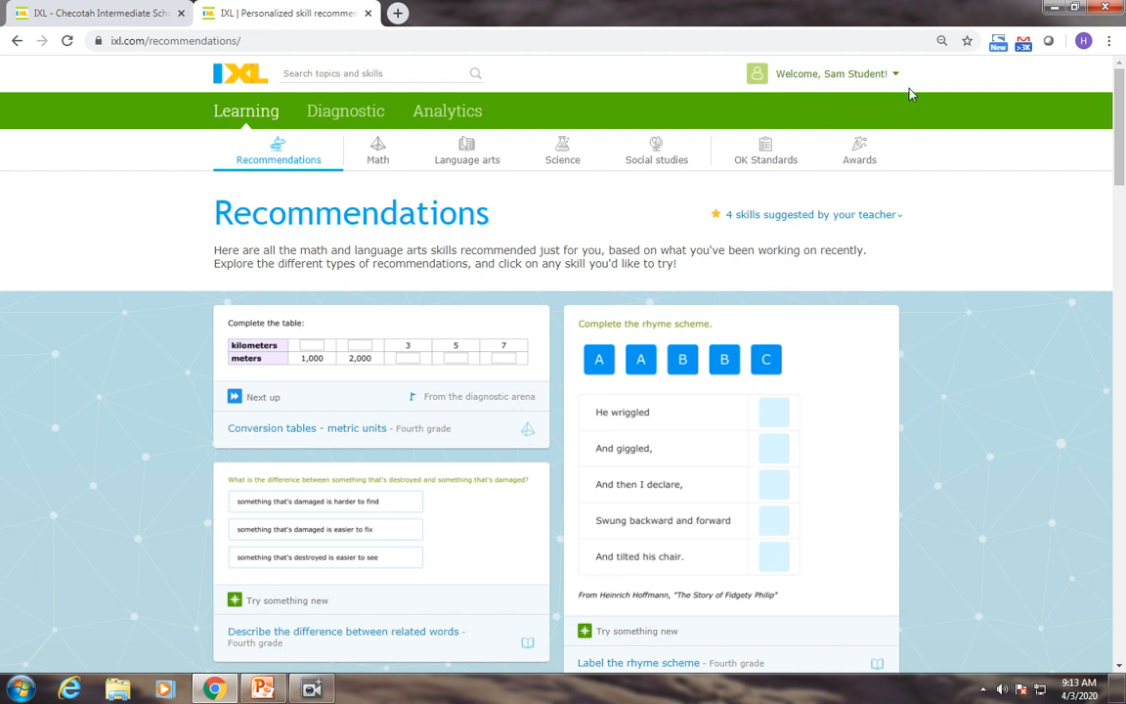
{"action": "mouse_move", "coordinate": [910, 123]}
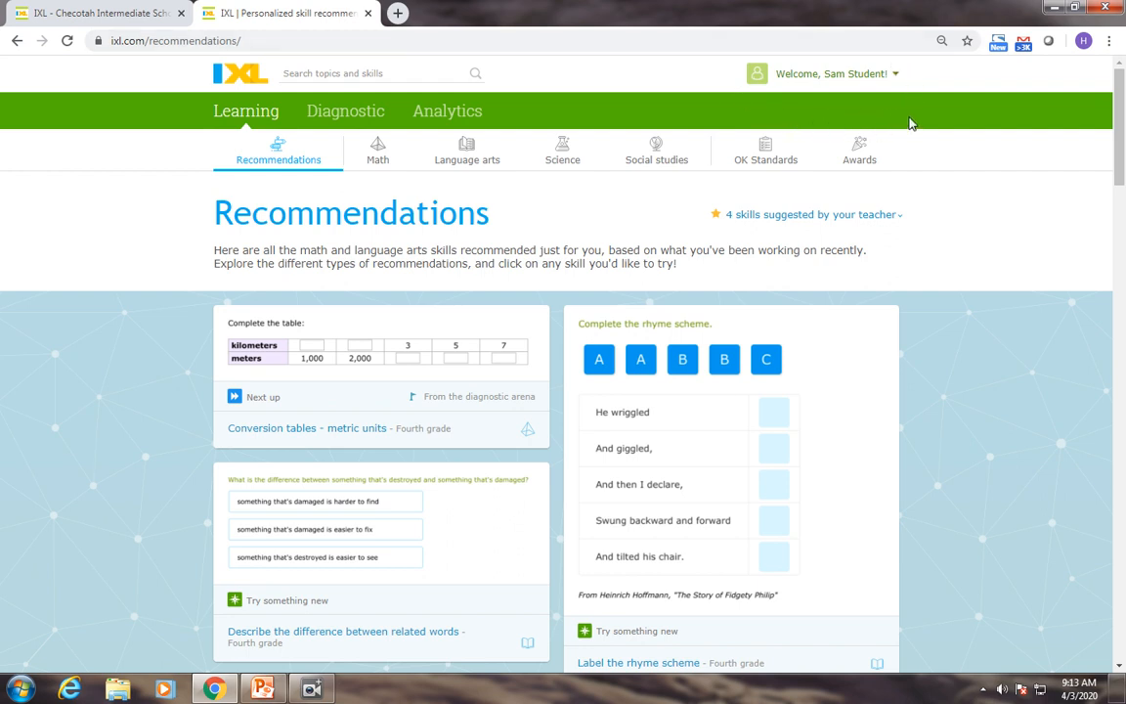
{"action": "mouse_move", "coordinate": [336, 162]}
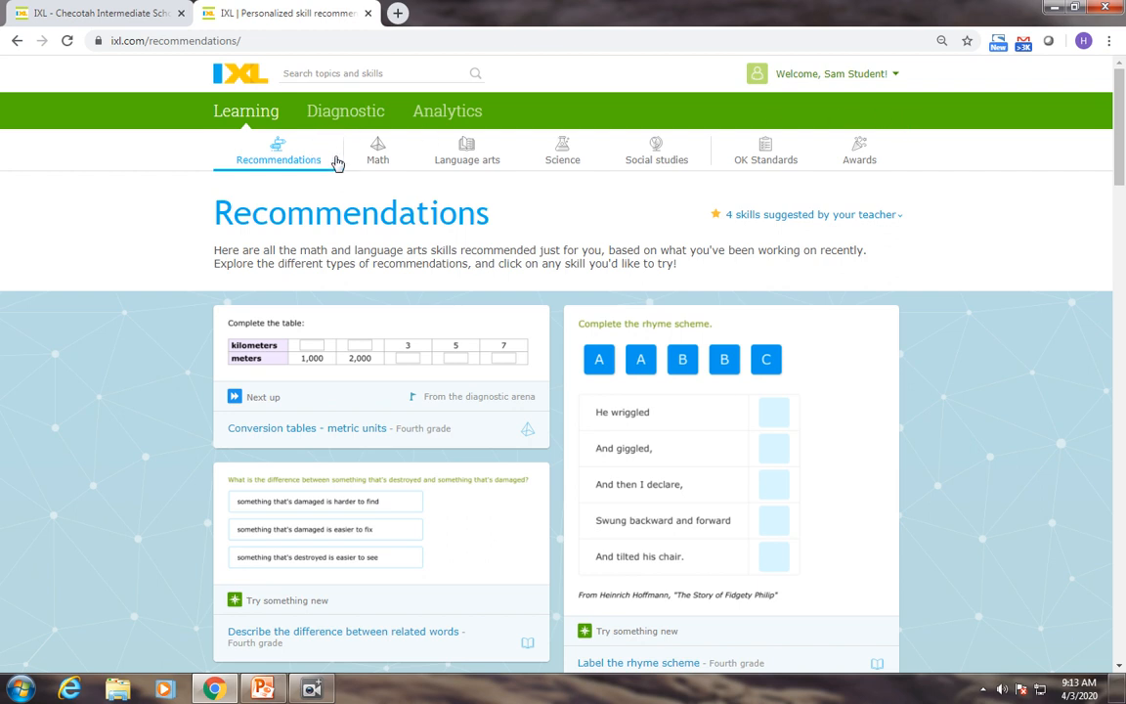
{"action": "mouse_move", "coordinate": [468, 160]}
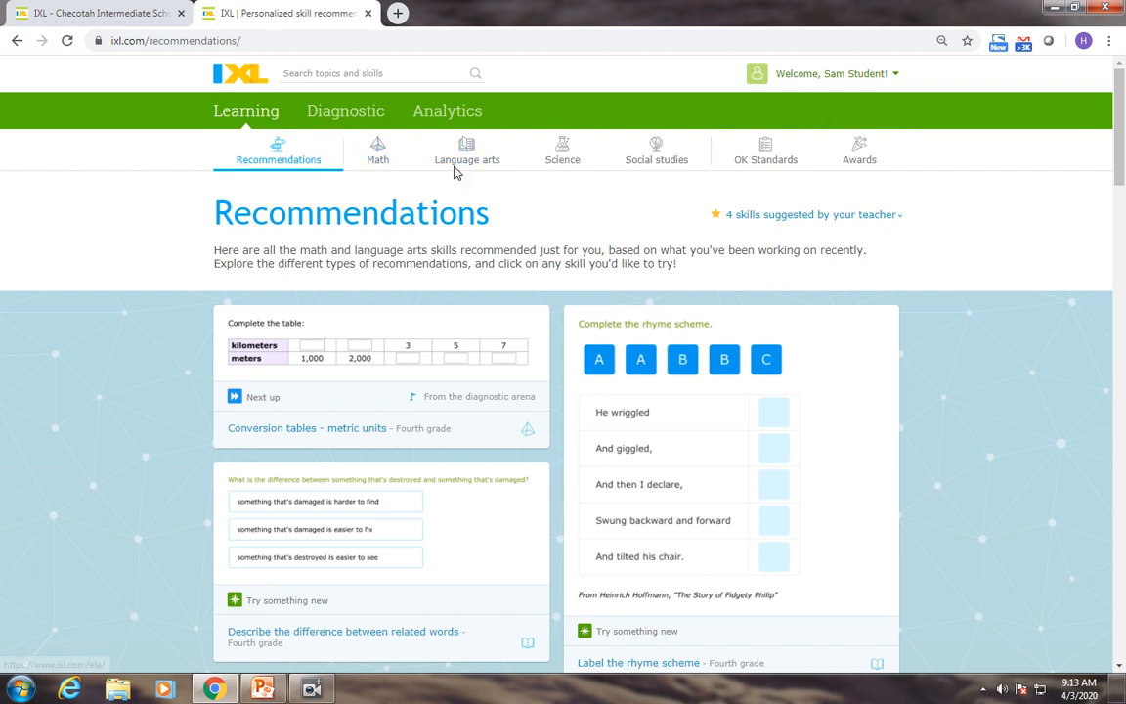
{"action": "mouse_move", "coordinate": [378, 152]}
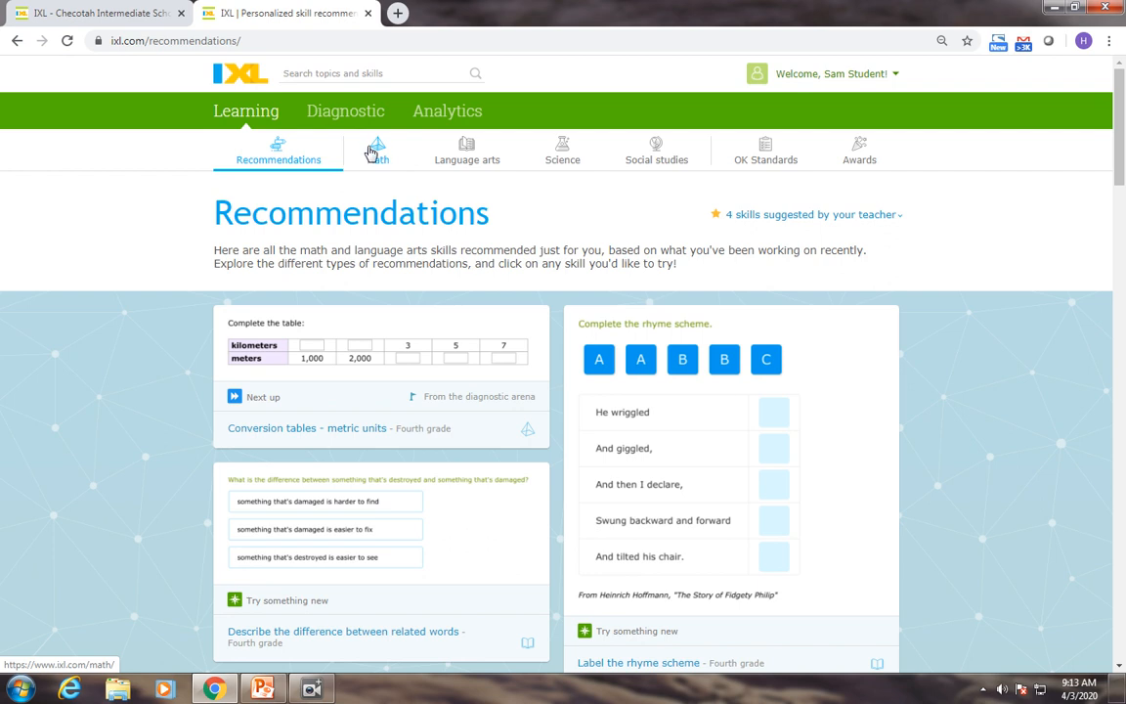
From the Recommendations page, head to the Math skills catalogue
{"action": "left_click", "coordinate": [376, 148]}
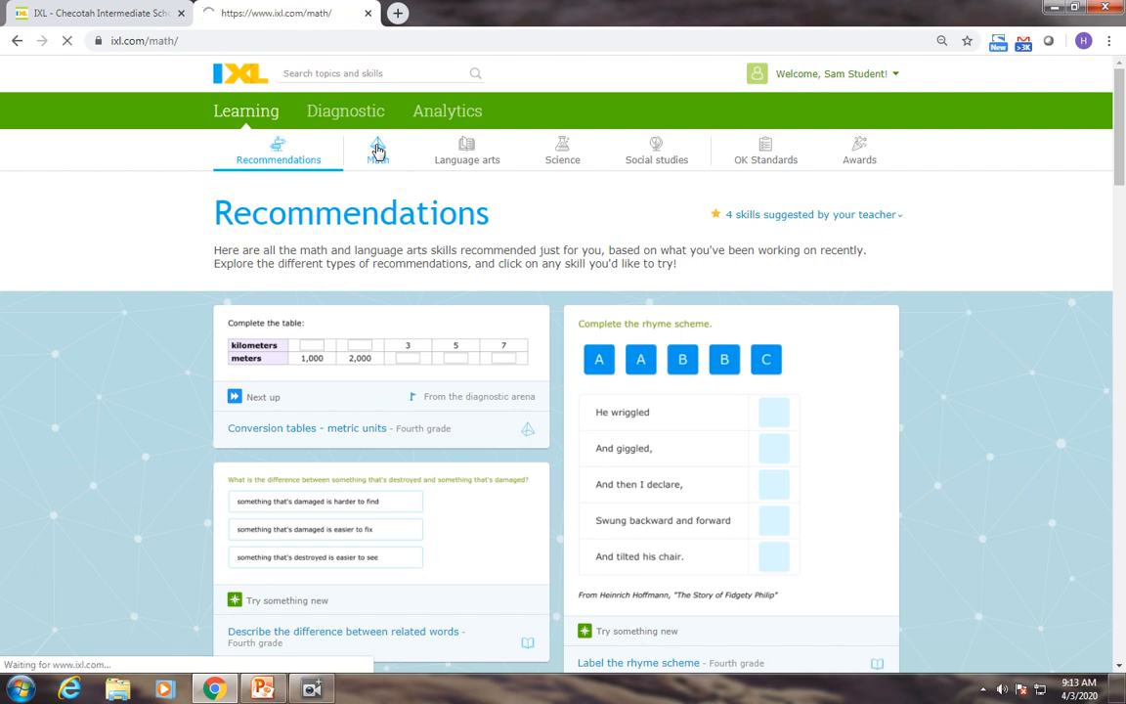
View all 407 Fourth grade math skills, then head to the Diagnostic levels
{"action": "left_click", "coordinate": [378, 152]}
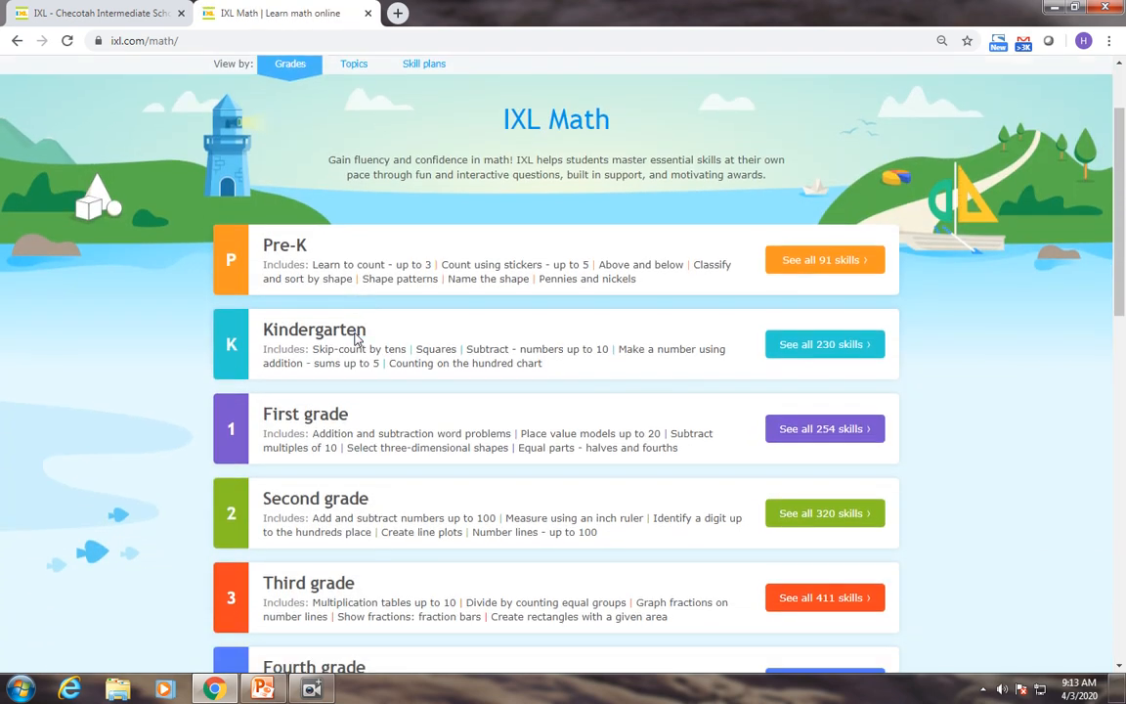
{"action": "scroll", "scroll_direction": "down", "scroll_amount": 3}
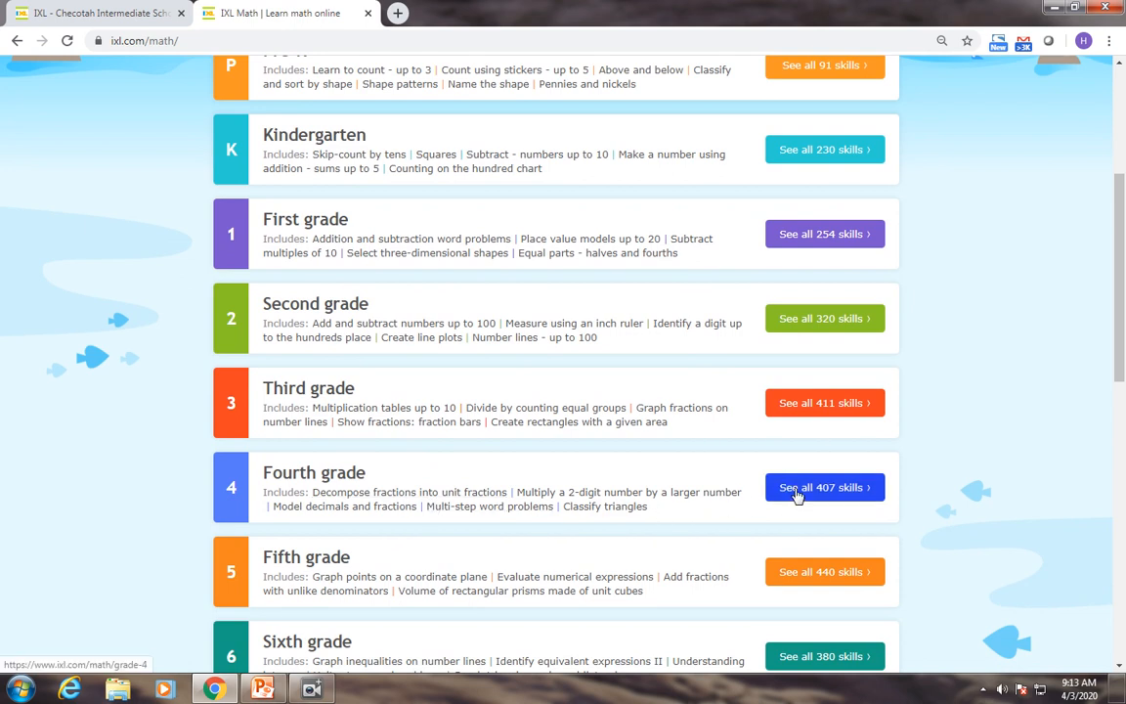
{"action": "left_click", "coordinate": [825, 487]}
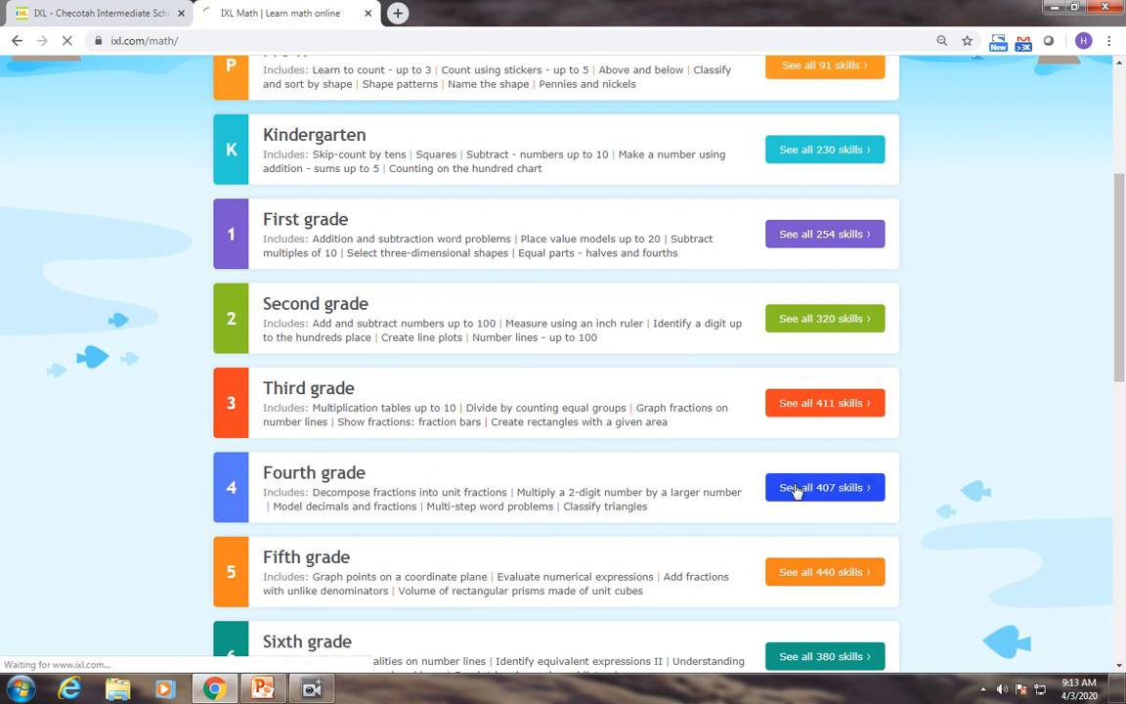
{"action": "left_click", "coordinate": [825, 487]}
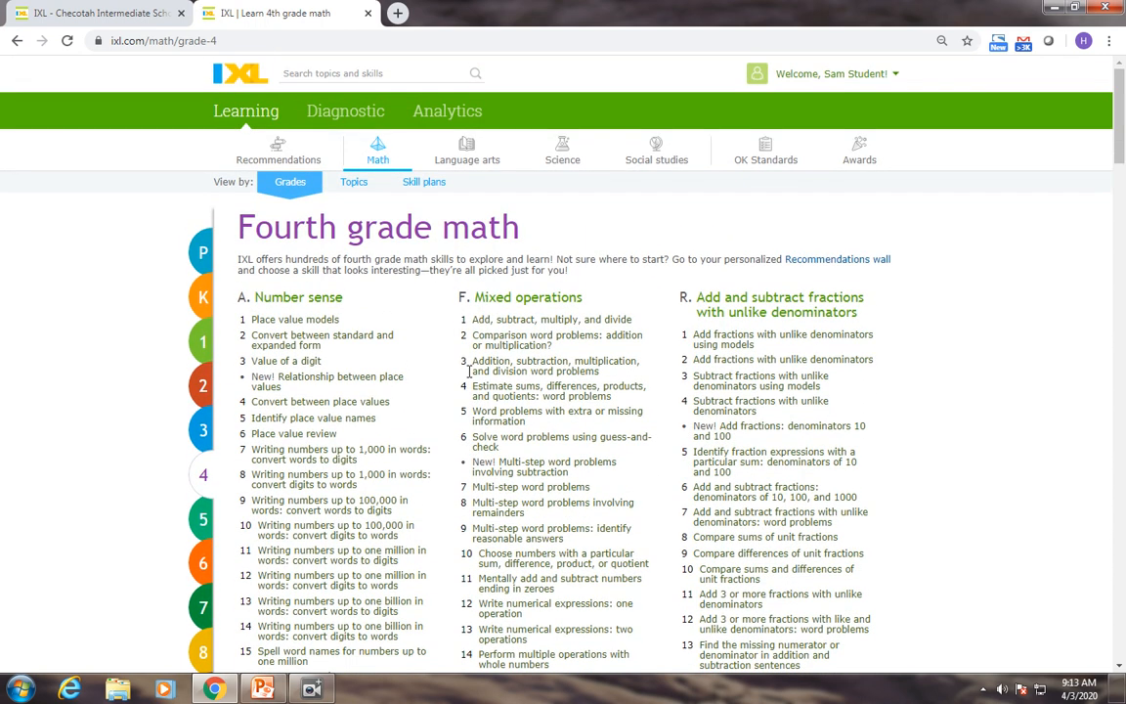
{"action": "scroll", "scroll_direction": "down", "scroll_amount": 3}
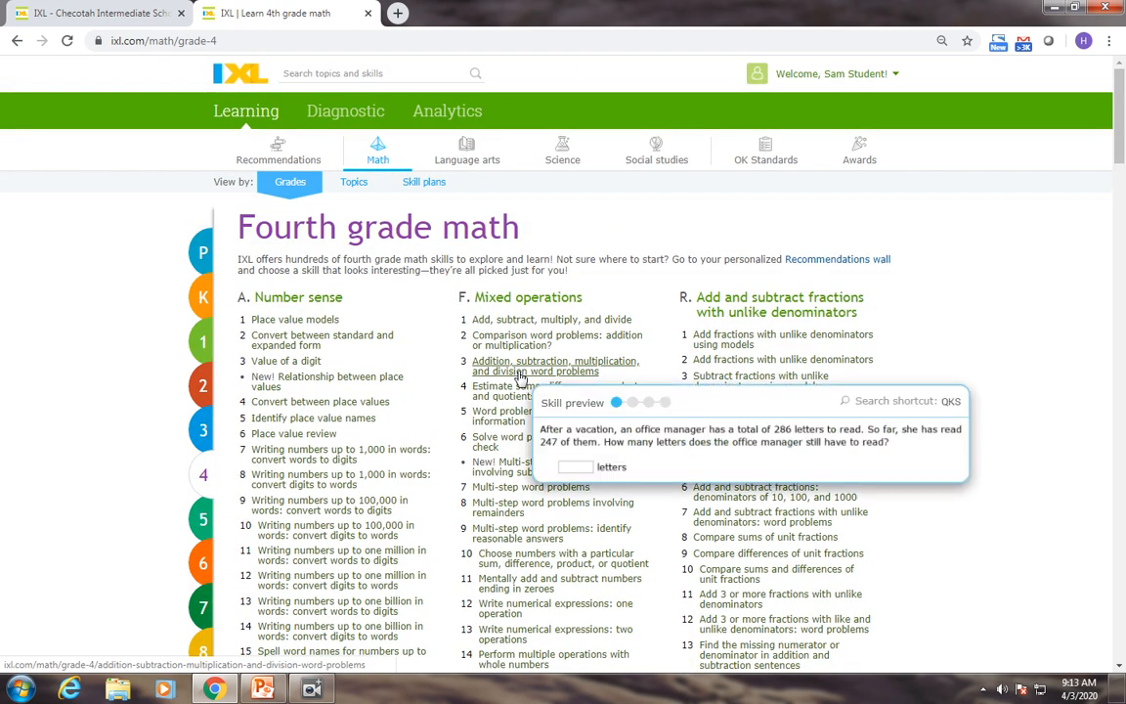
{"action": "mouse_move", "coordinate": [657, 256]}
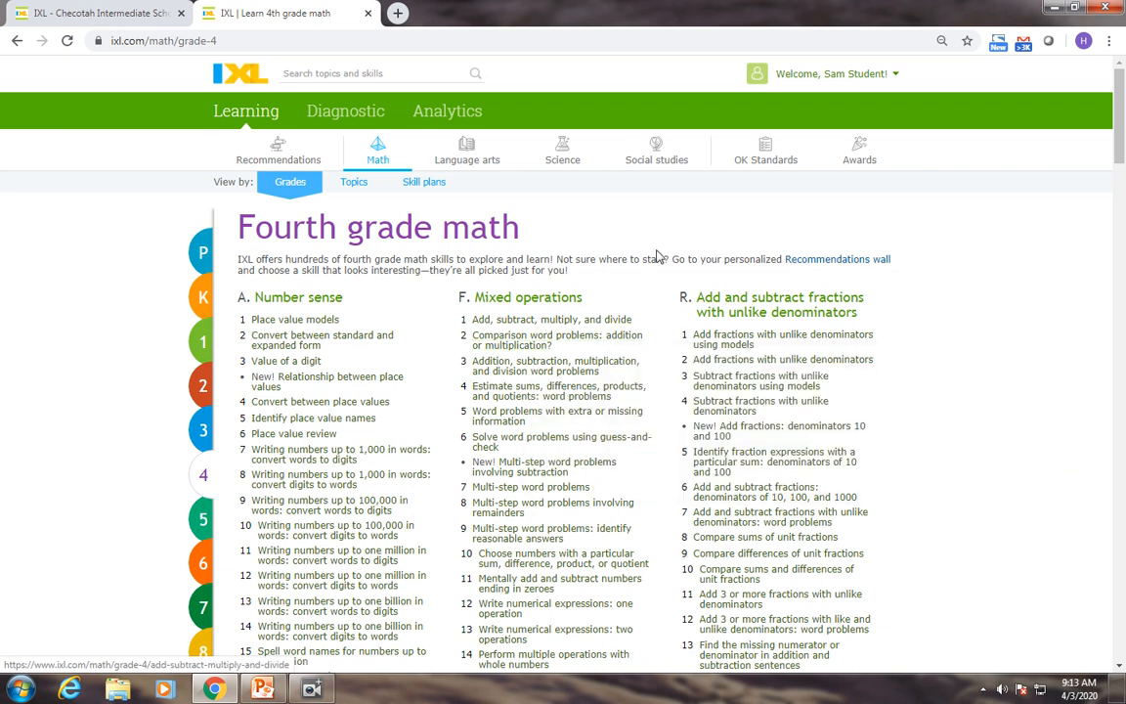
{"action": "mouse_move", "coordinate": [344, 109]}
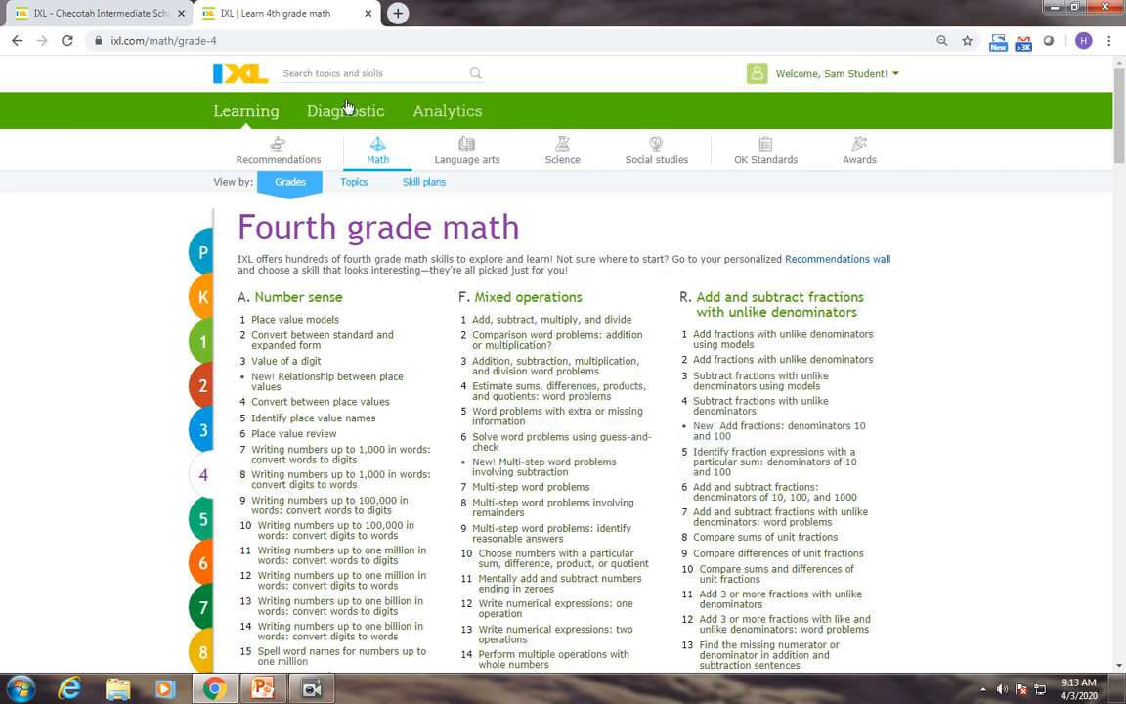
{"action": "mouse_move", "coordinate": [344, 109]}
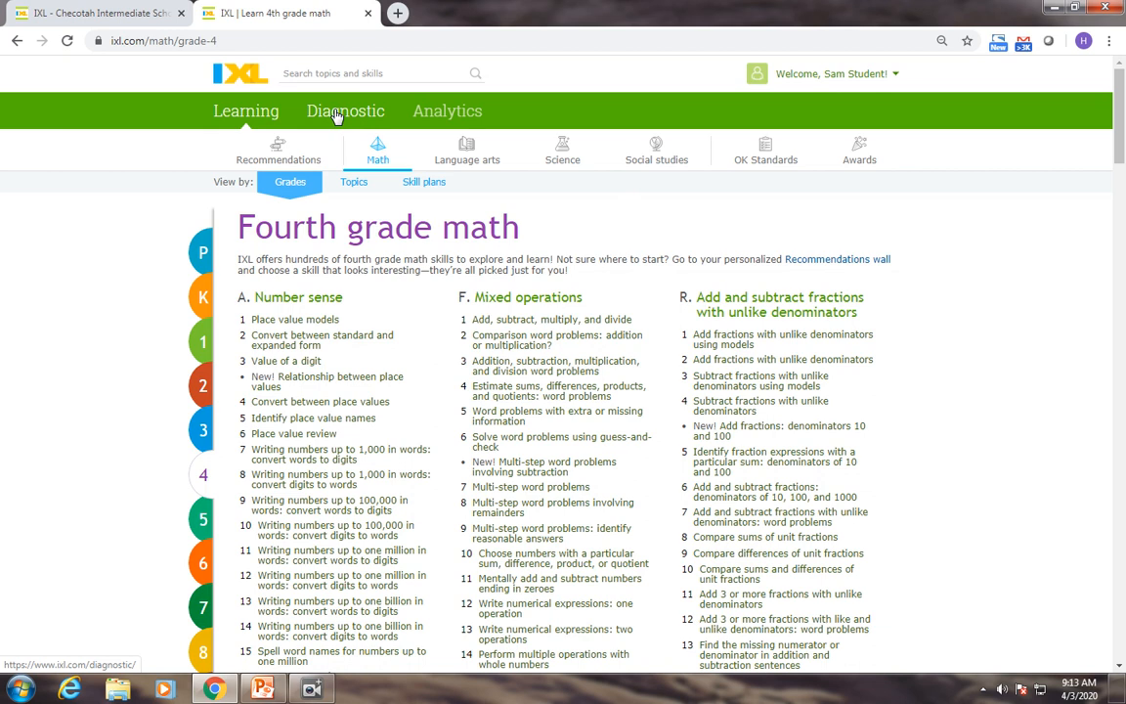
{"action": "left_click", "coordinate": [344, 110]}
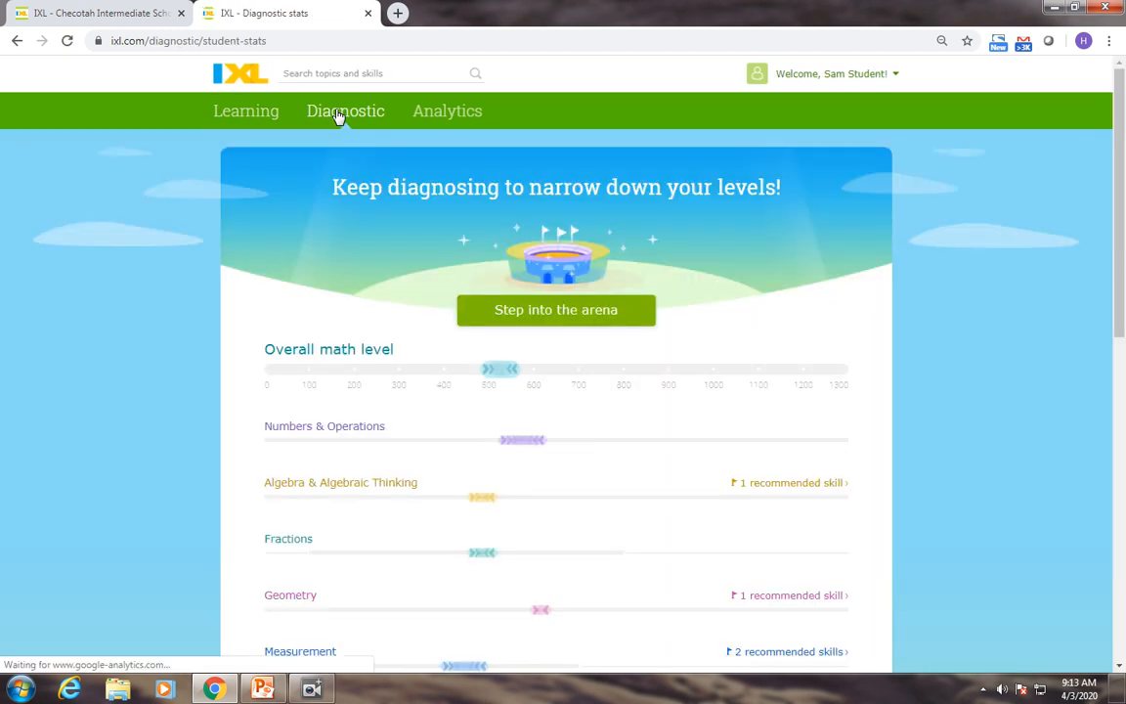
Scroll through the overall math level and strand bars on the Diagnostic stats page
{"action": "scroll", "scroll_direction": "down", "scroll_amount": 3}
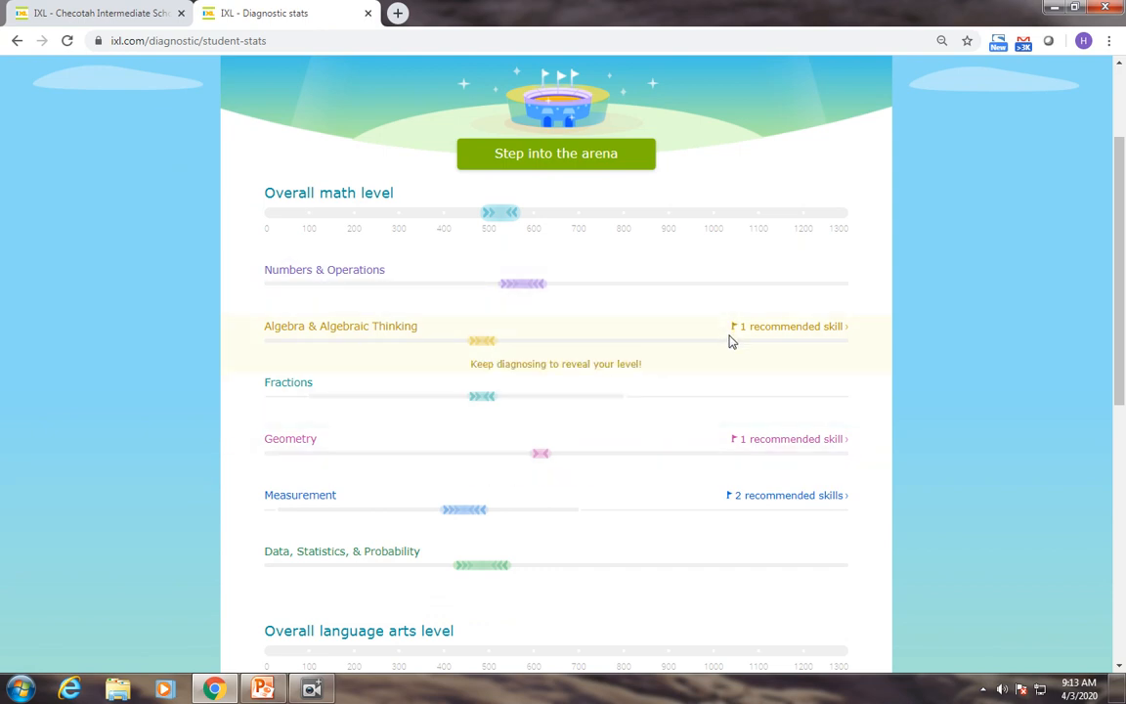
{"action": "mouse_move", "coordinate": [714, 356]}
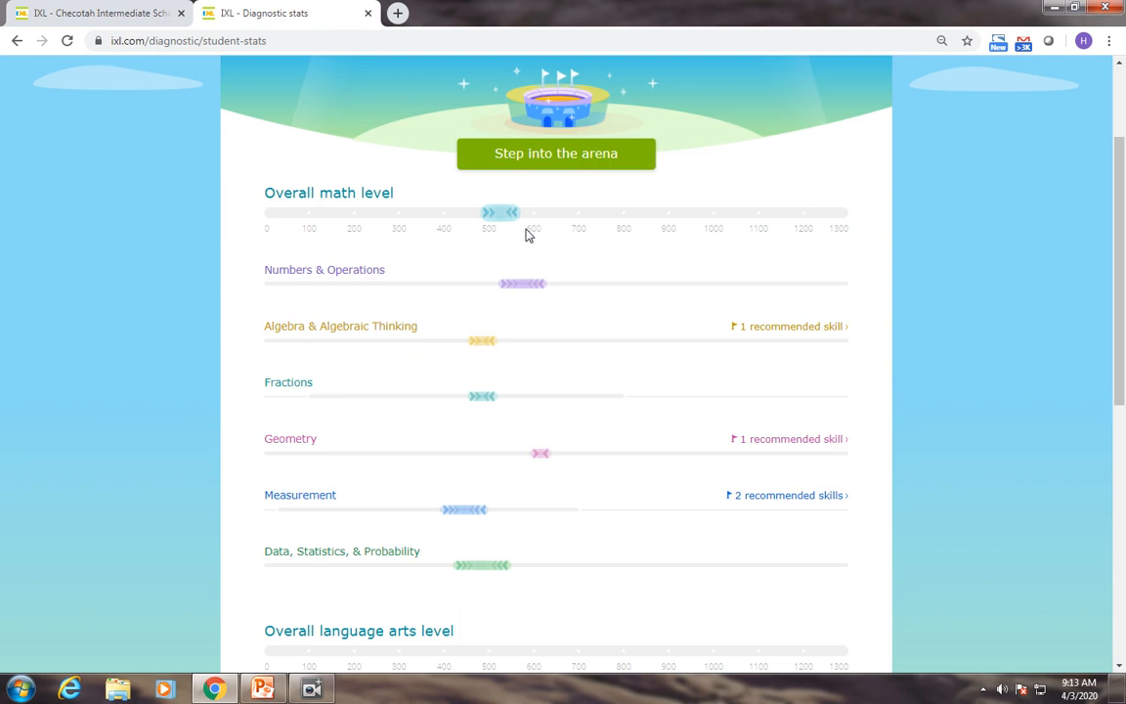
{"action": "mouse_move", "coordinate": [521, 250]}
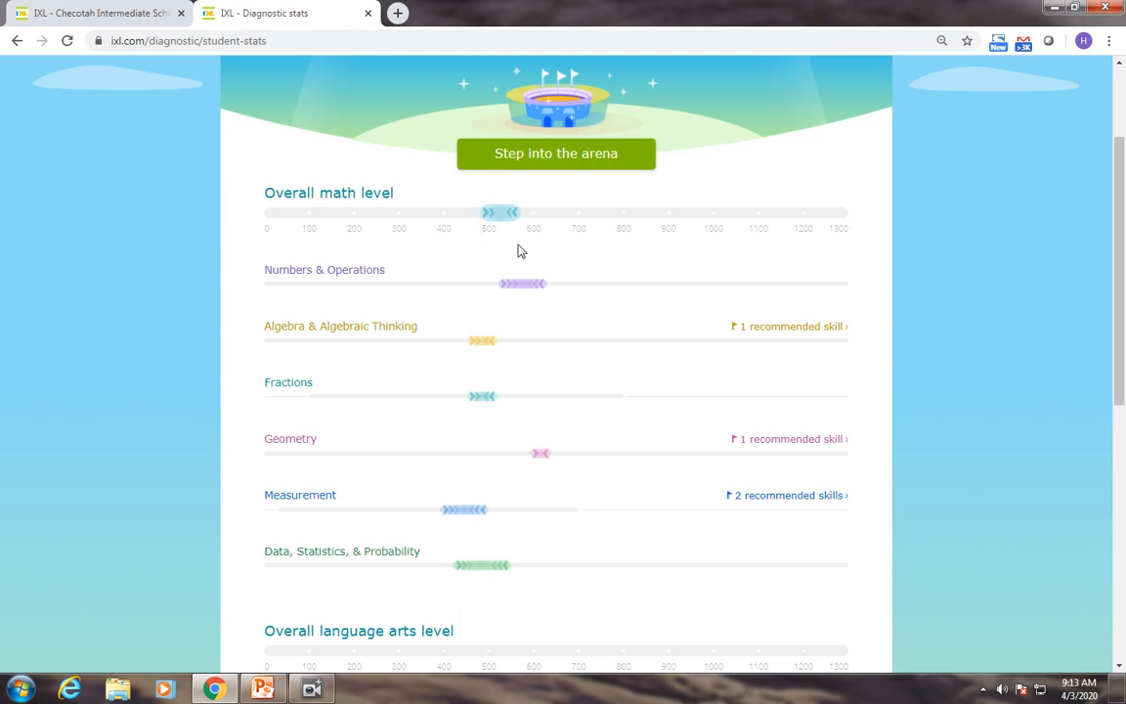
{"action": "mouse_move", "coordinate": [493, 247]}
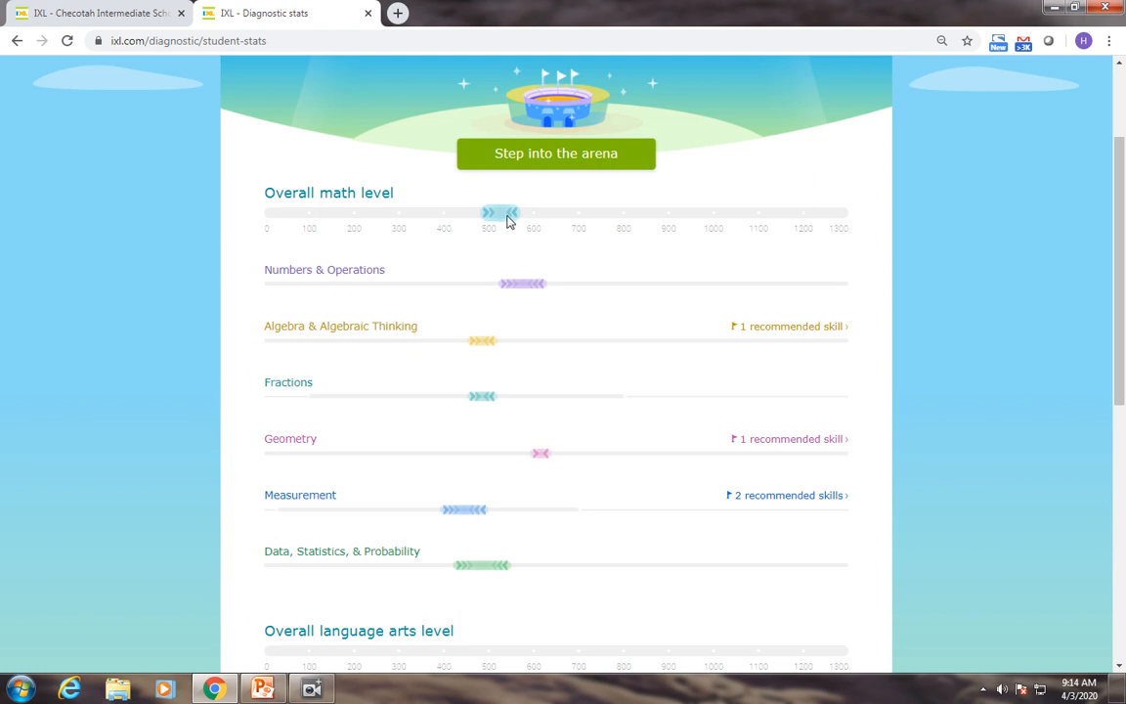
{"action": "mouse_move", "coordinate": [571, 160]}
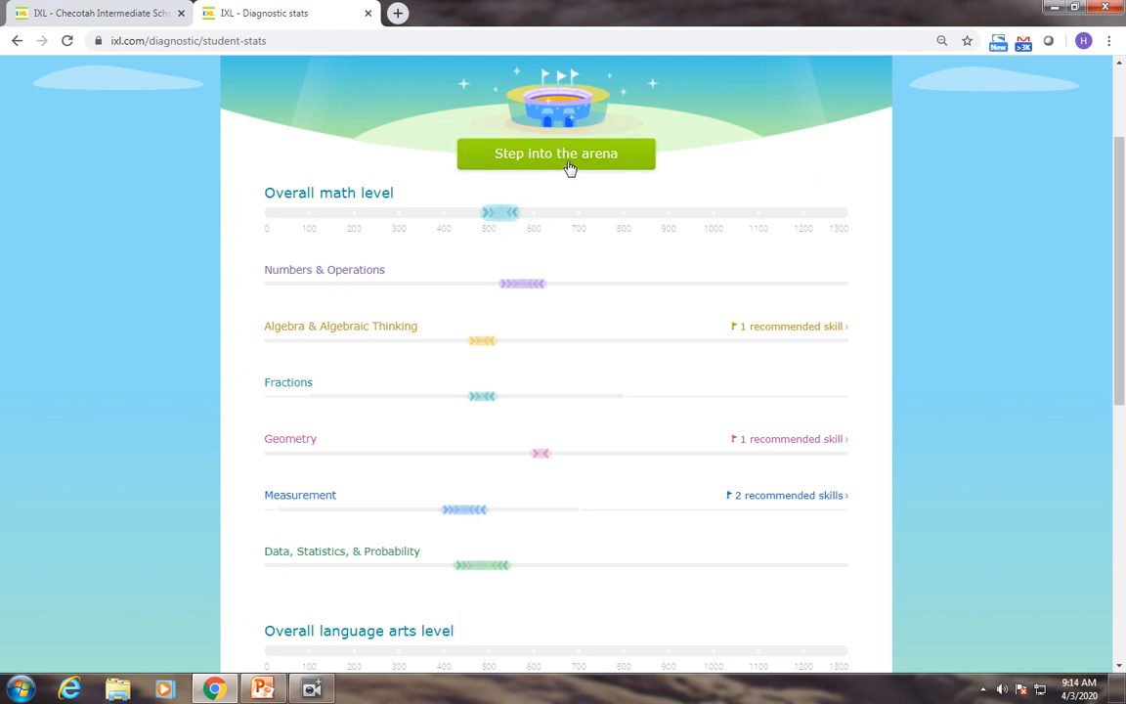
{"action": "left_click", "coordinate": [555, 153]}
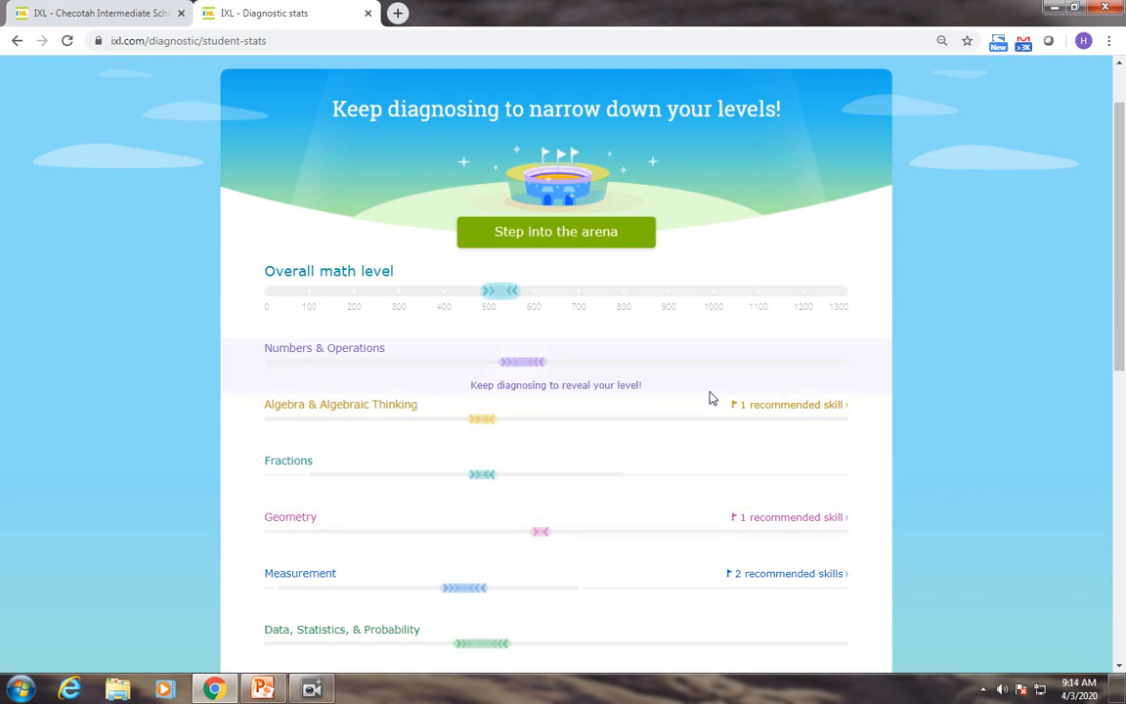
{"action": "mouse_move", "coordinate": [794, 505]}
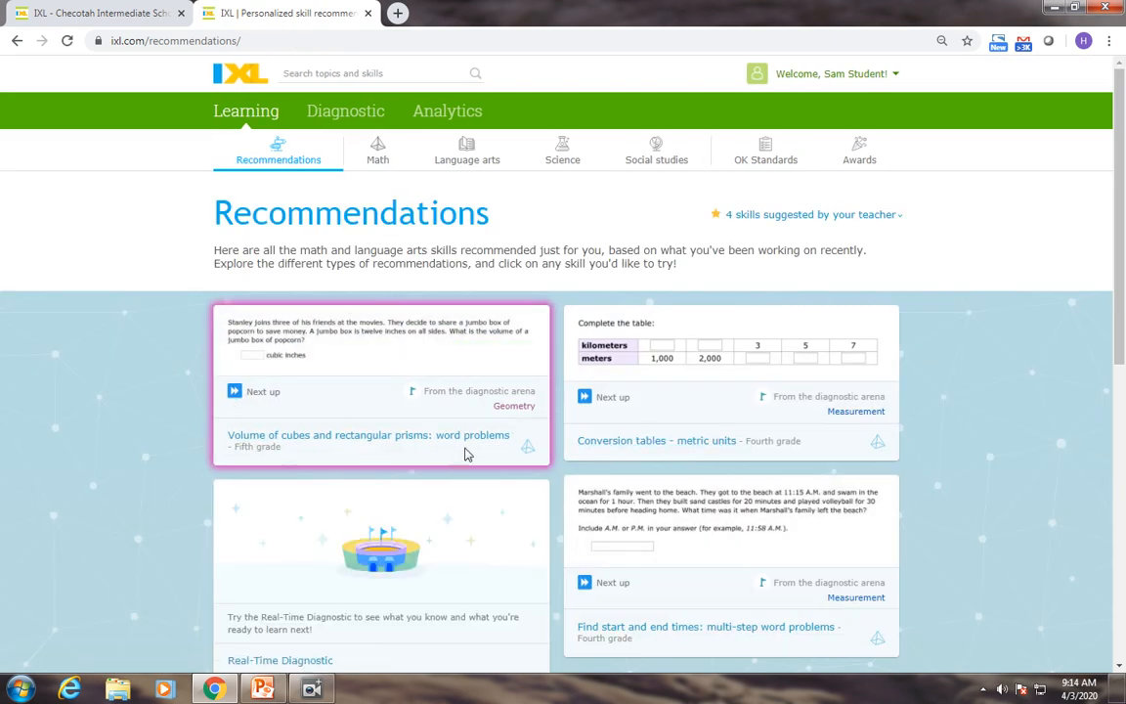
{"action": "mouse_move", "coordinate": [454, 369]}
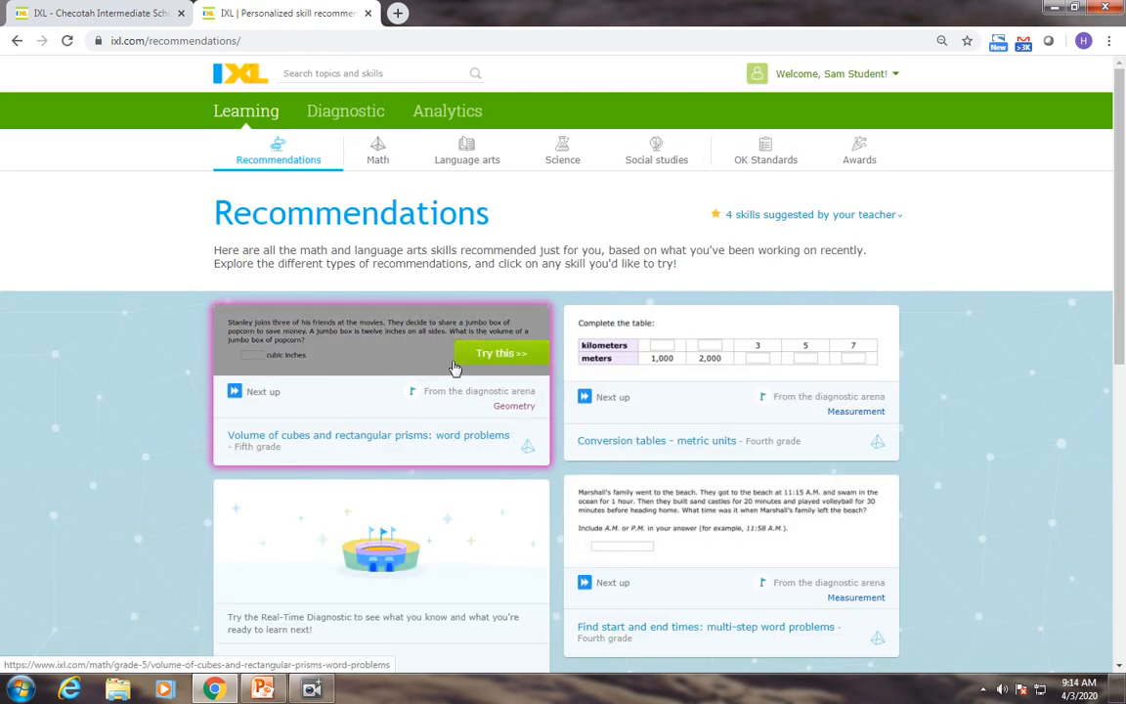